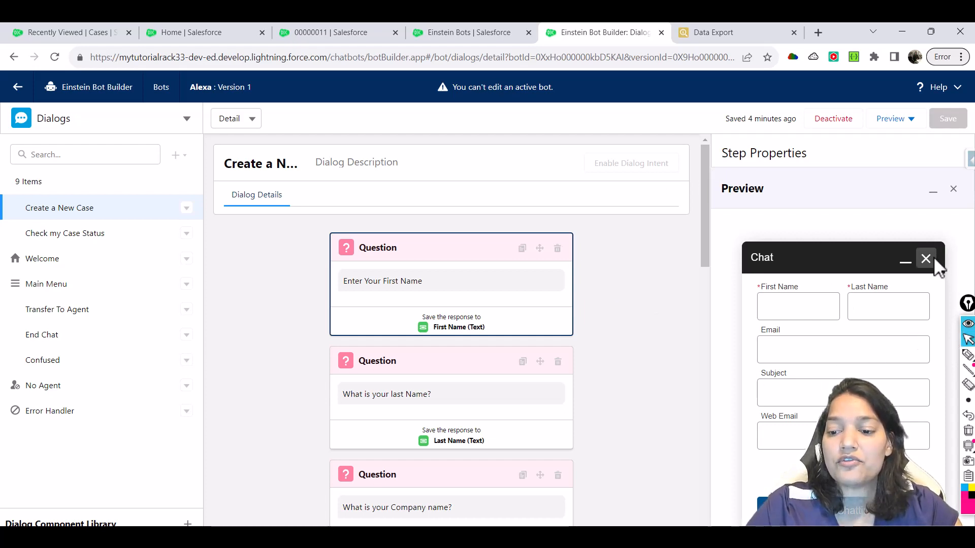
- Find Embedded Service Deployments via Quick Find 'em', listing the BotEnabledGroup web deployment
left_click(926, 258)
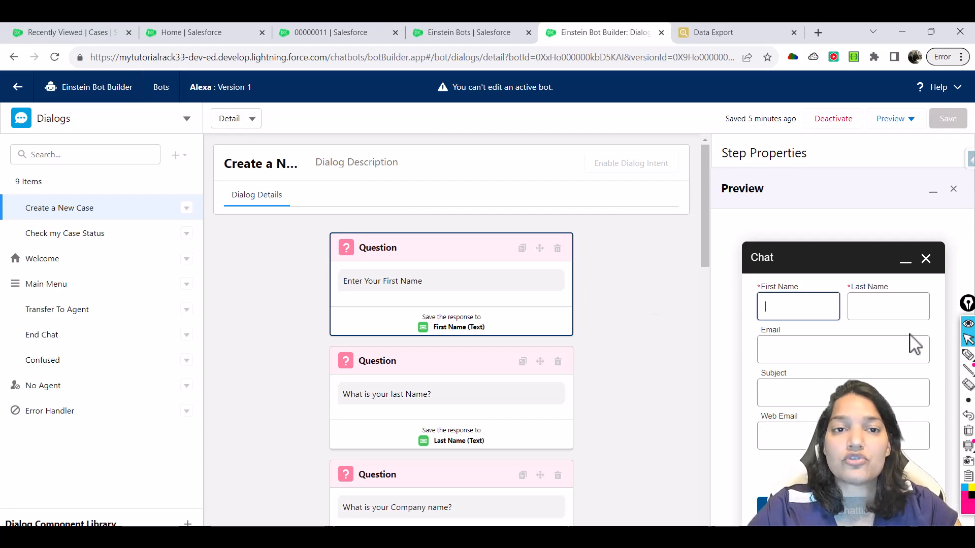
mouse_move(246, 36)
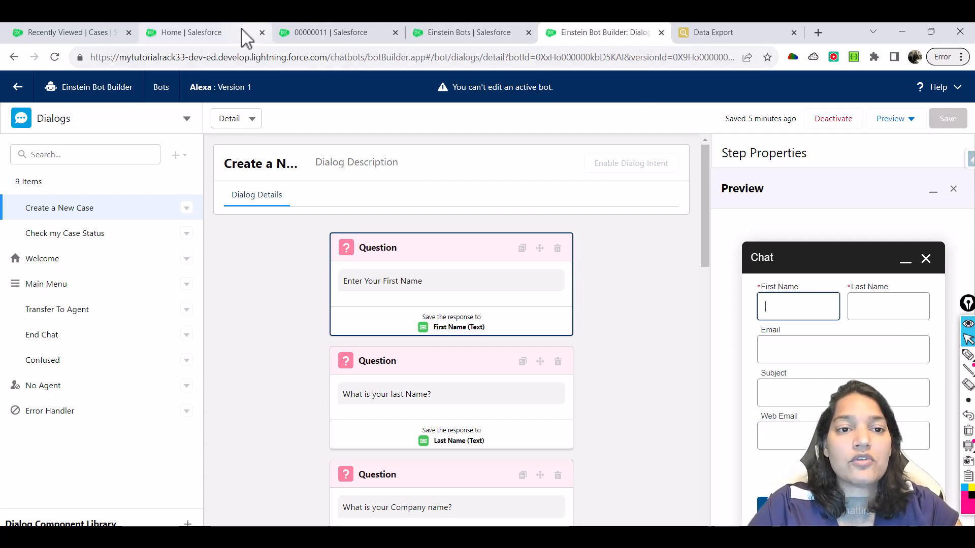
left_click(191, 31)
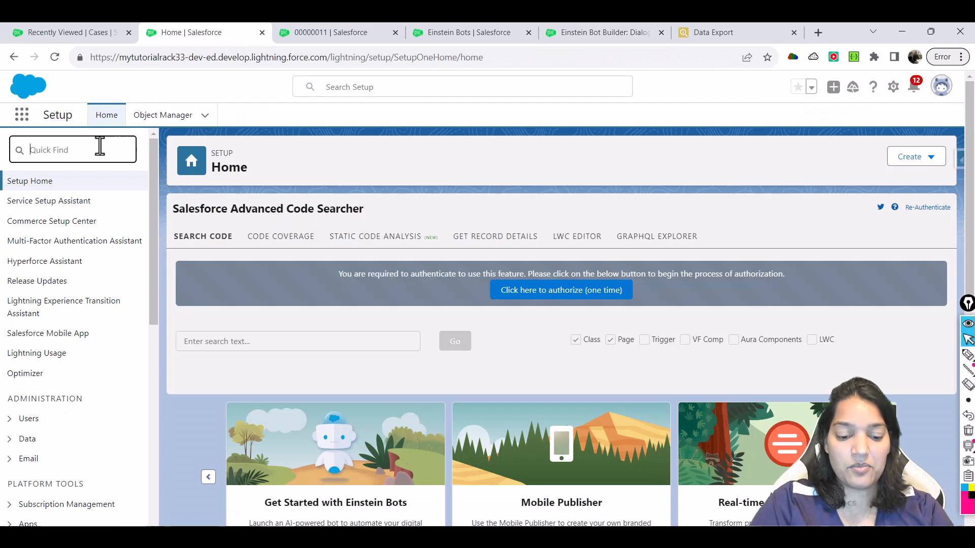
type("embed")
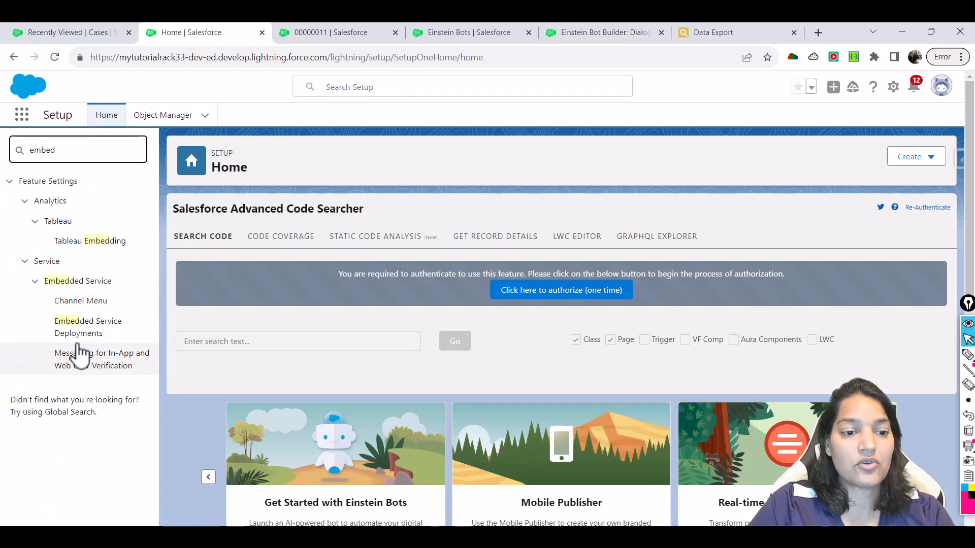
mouse_move(102, 336)
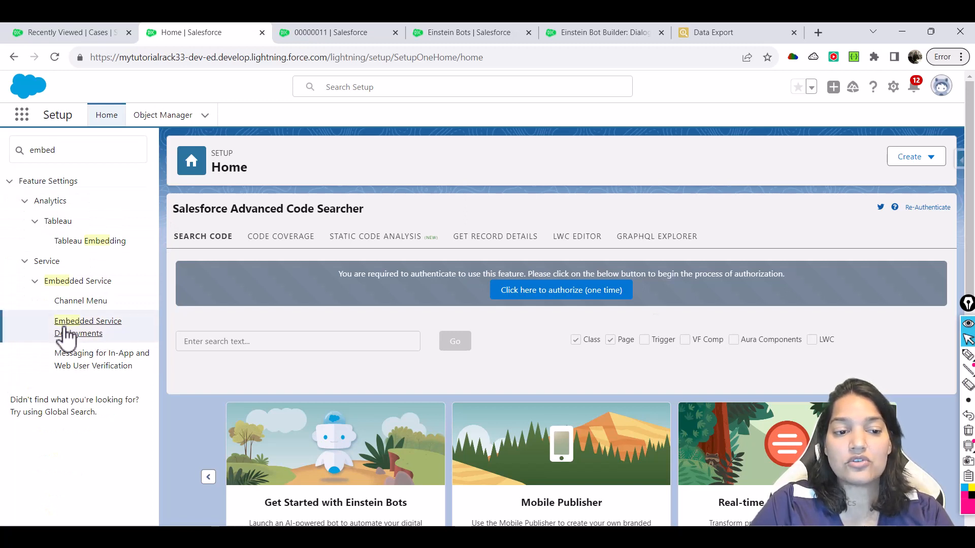
left_click(87, 321)
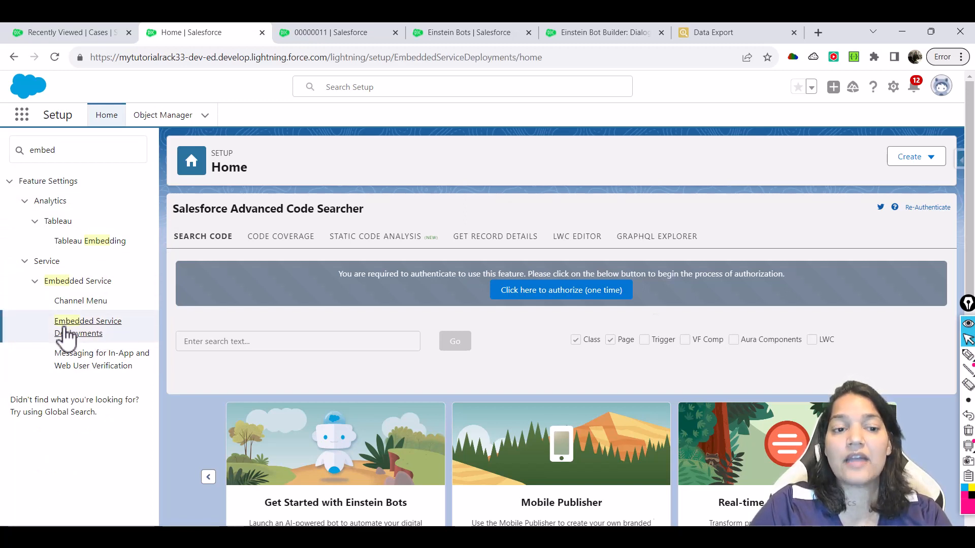
left_click(87, 321)
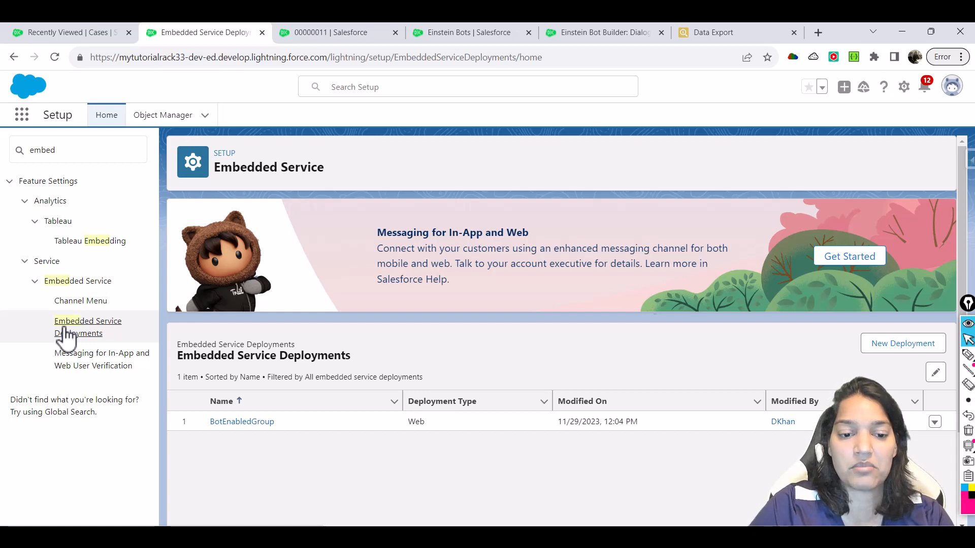
- Edit BotEnabledGroup's Chat Settings and switch the Pre-Chat page from Active to Inactive
left_click(242, 421)
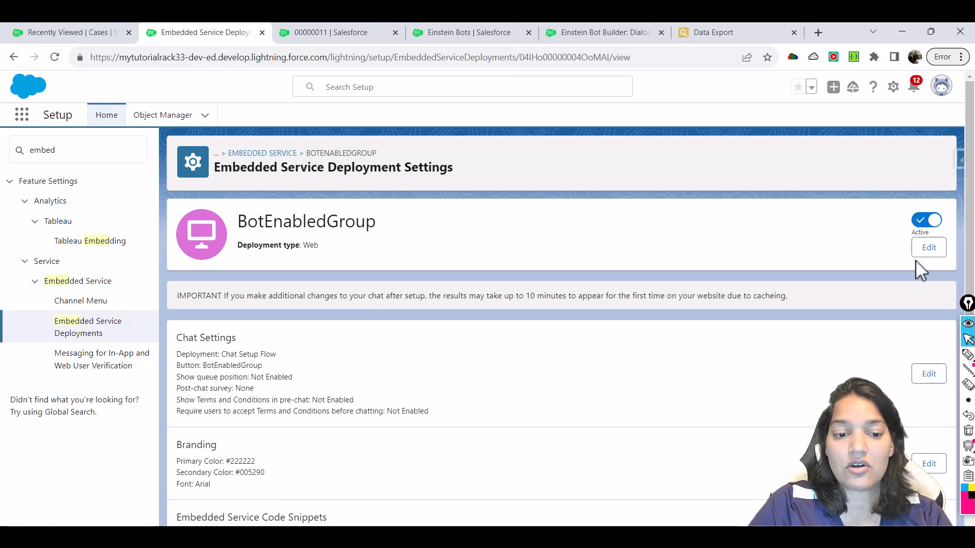
mouse_move(928, 374)
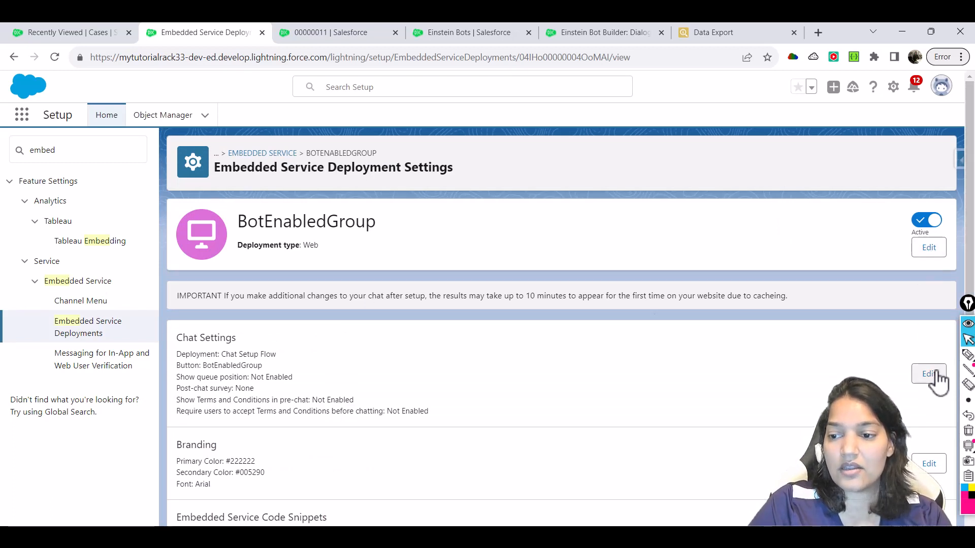
left_click(928, 374)
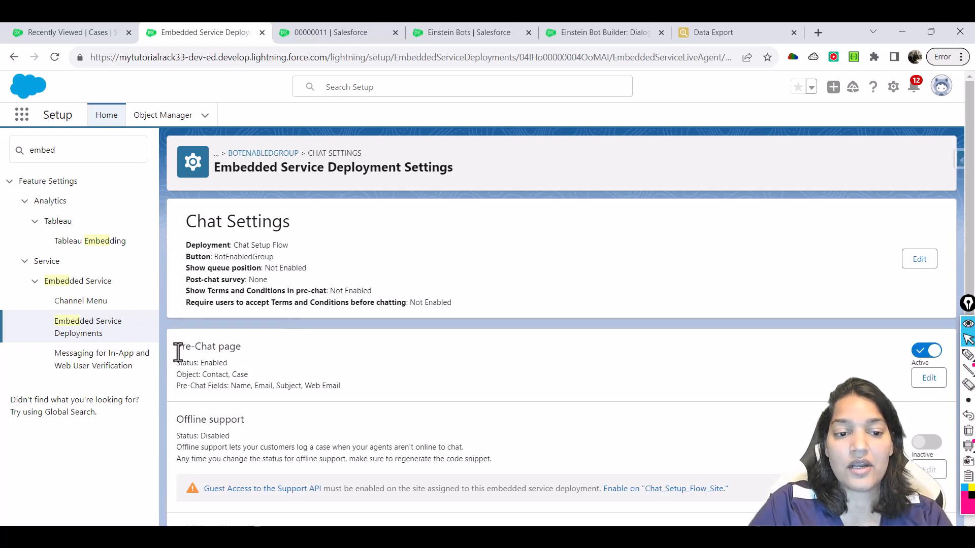
double_click(208, 346)
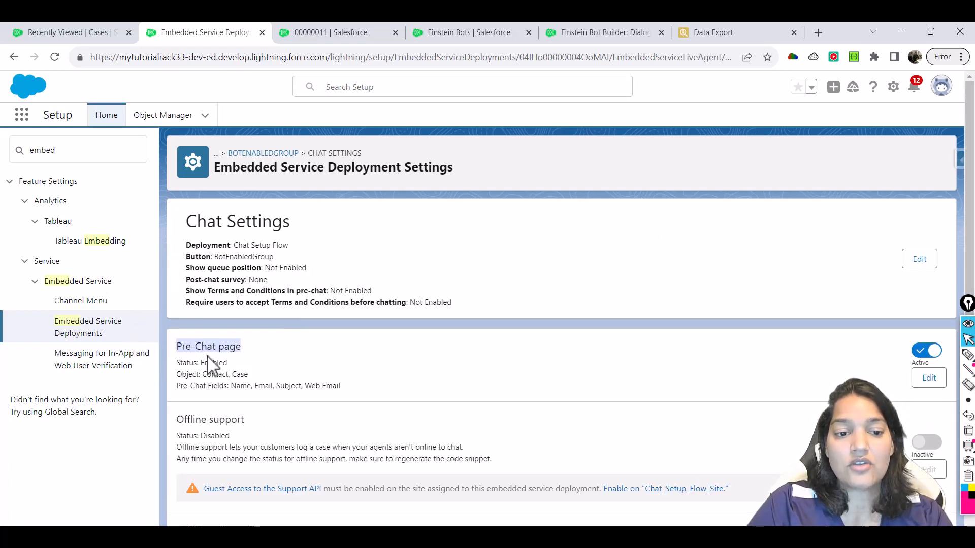
left_click(926, 350)
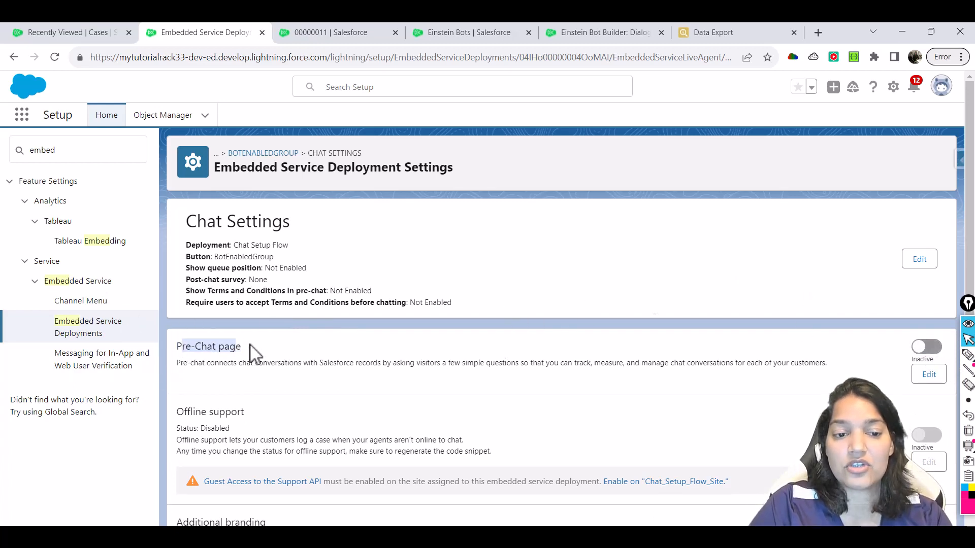
scroll("down", 3)
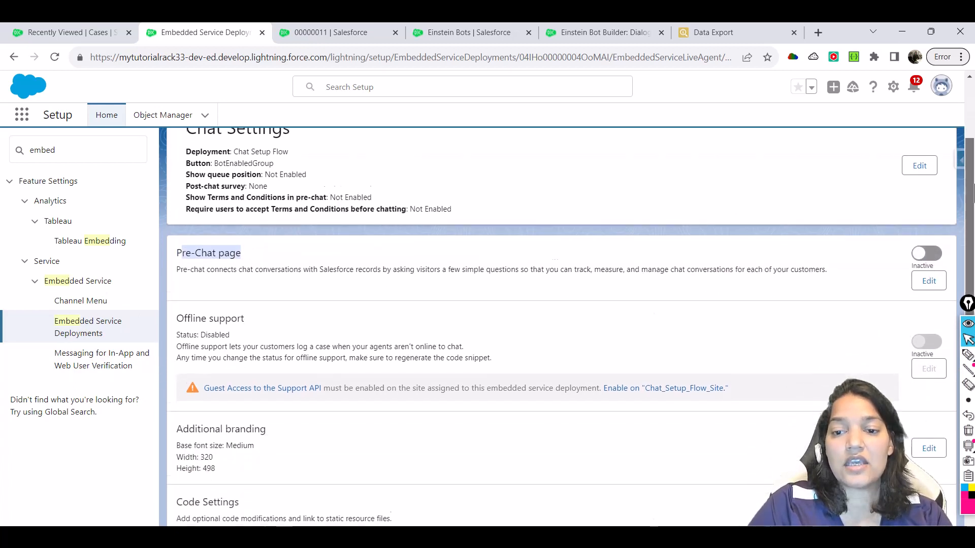
scroll("down", 3)
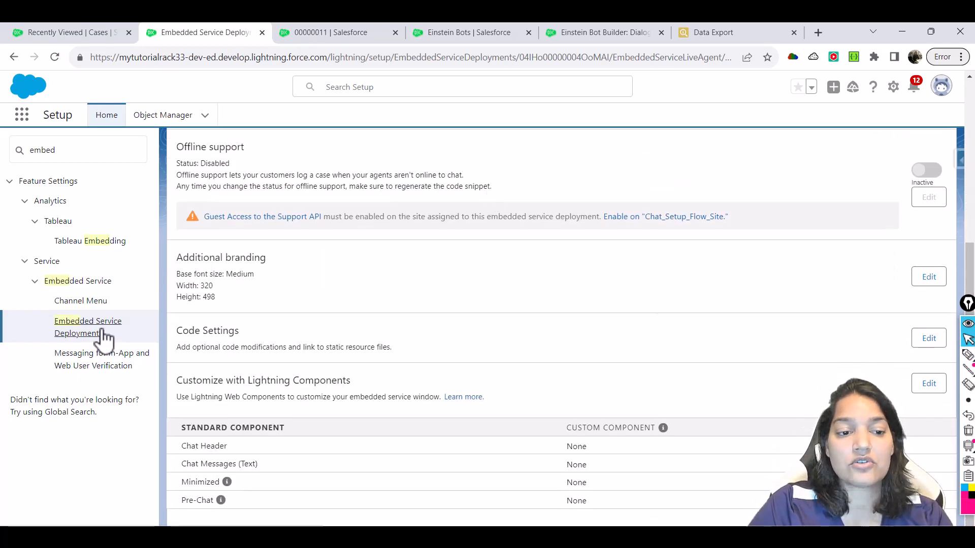
- Return to the deployments list and reopen the BotEnabledGroup deployment
left_click(87, 321)
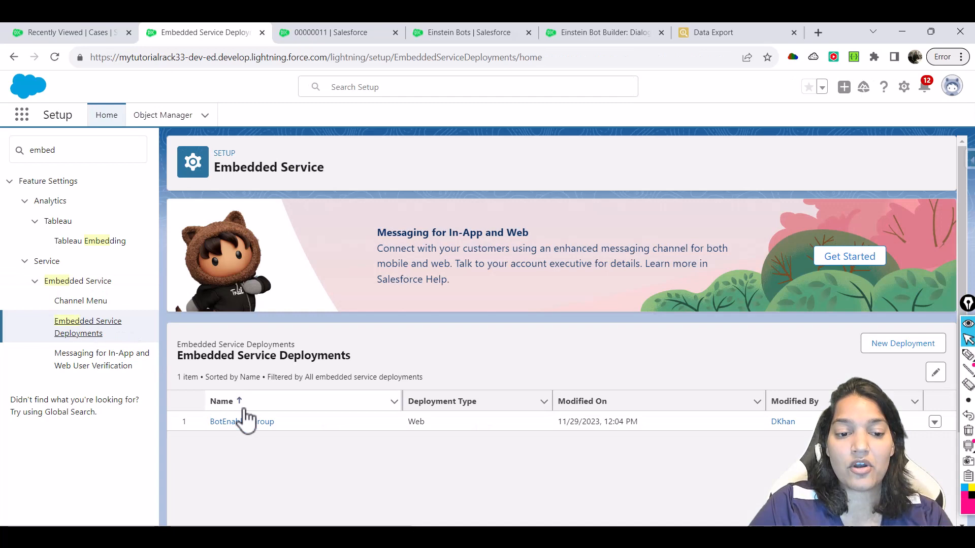
left_click(231, 422)
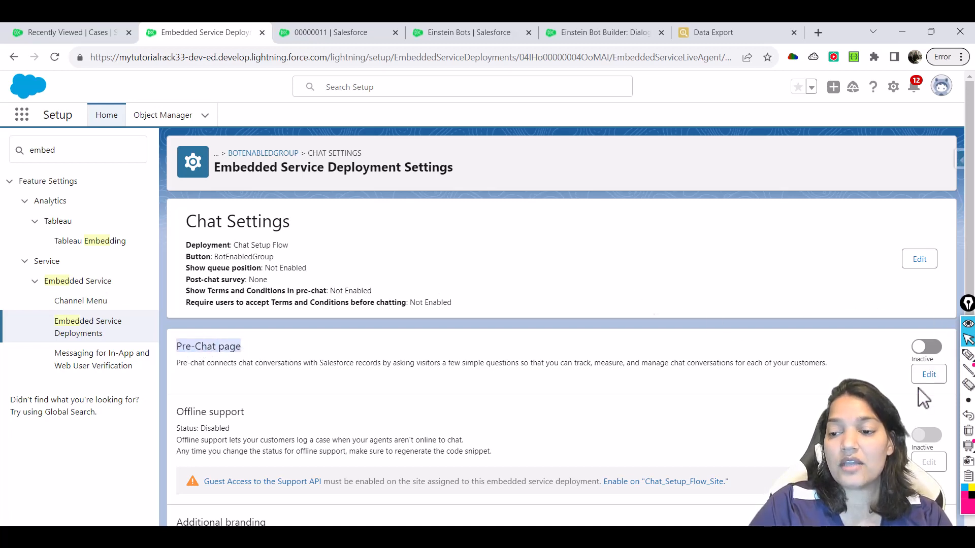
mouse_move(660, 263)
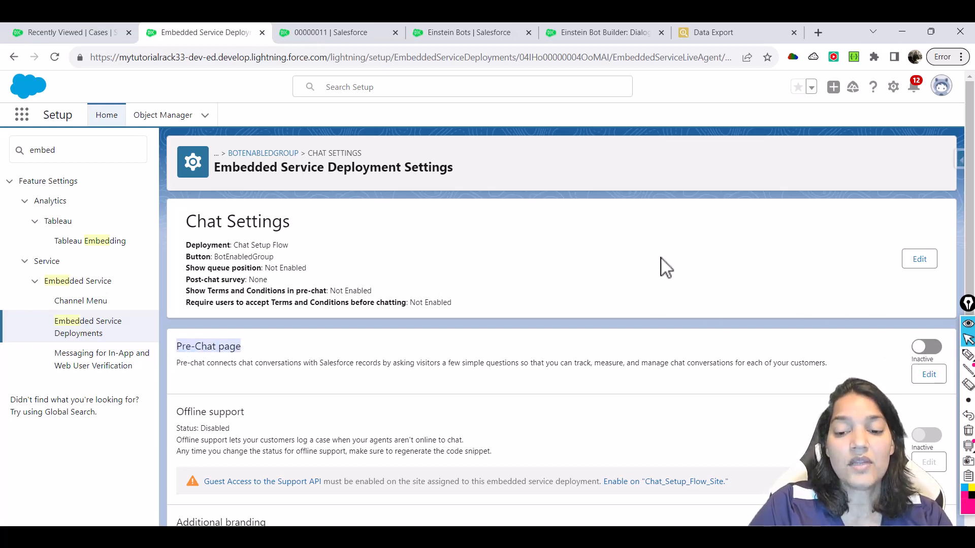
- Back in Bot Builder, switch from Dialogs to the Alexa bot's Performance section
left_click(470, 31)
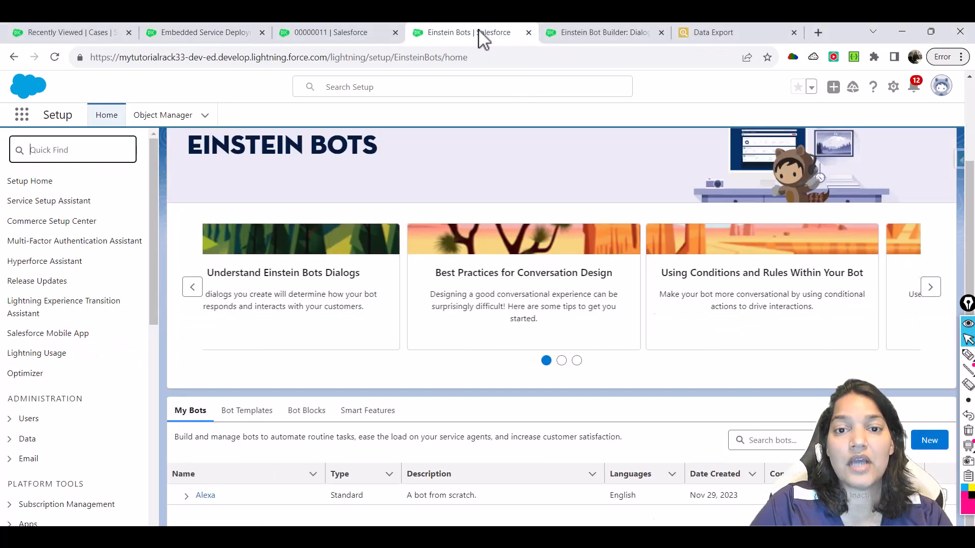
left_click(605, 31)
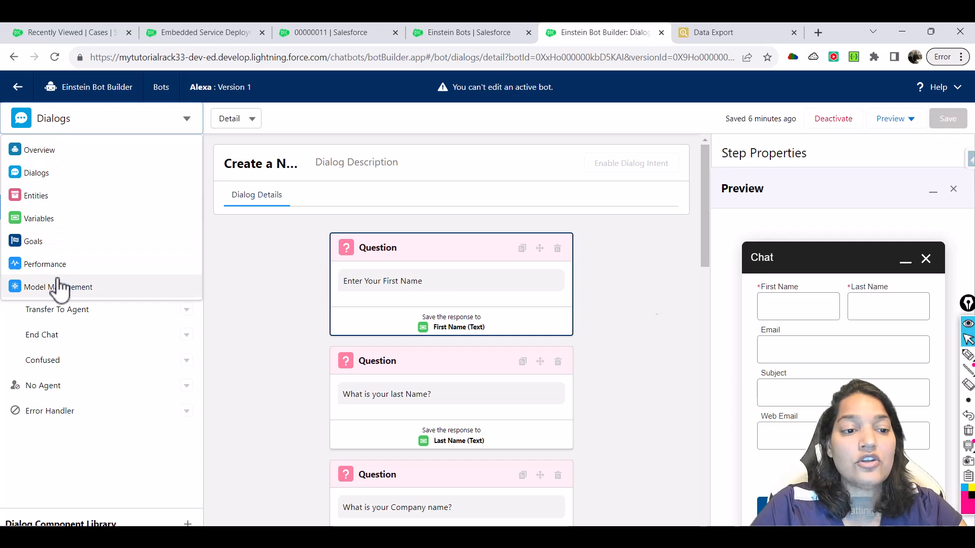
mouse_move(61, 273)
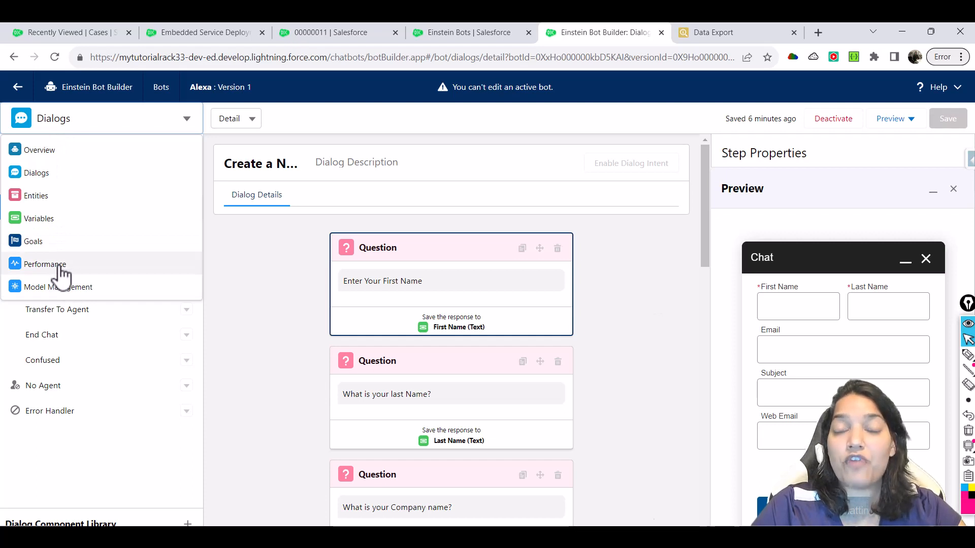
left_click(45, 264)
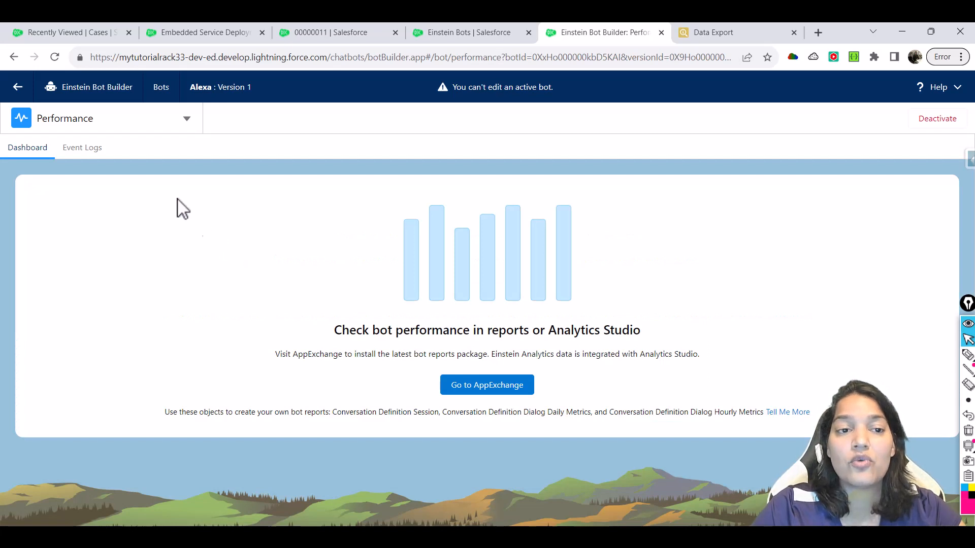
- Glance at the session Event Logs, then settle on the Performance Dashboard
left_click(81, 147)
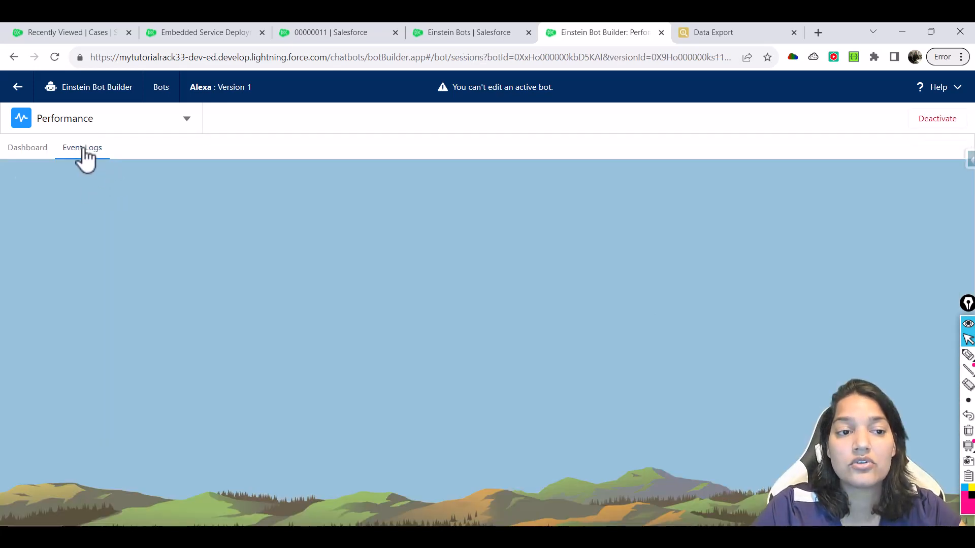
left_click(81, 147)
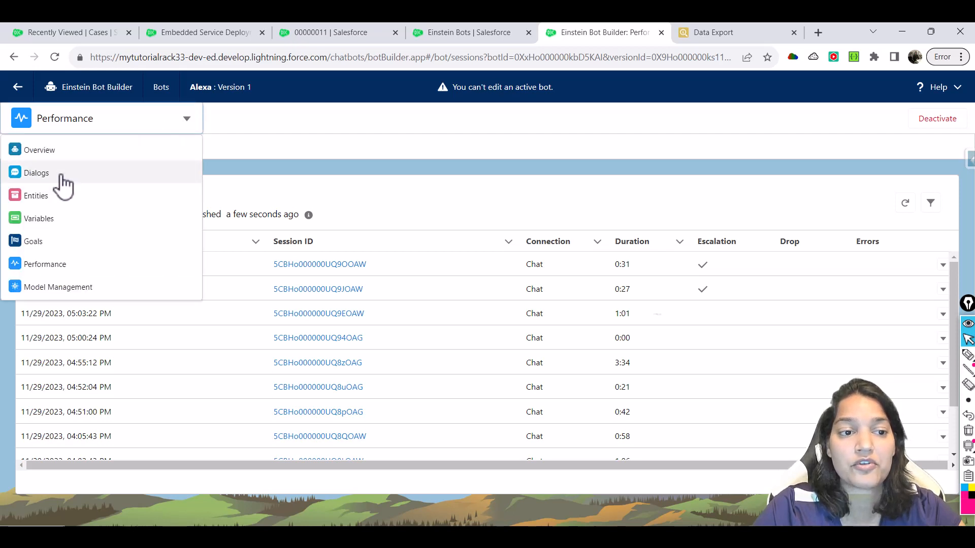
left_click(36, 173)
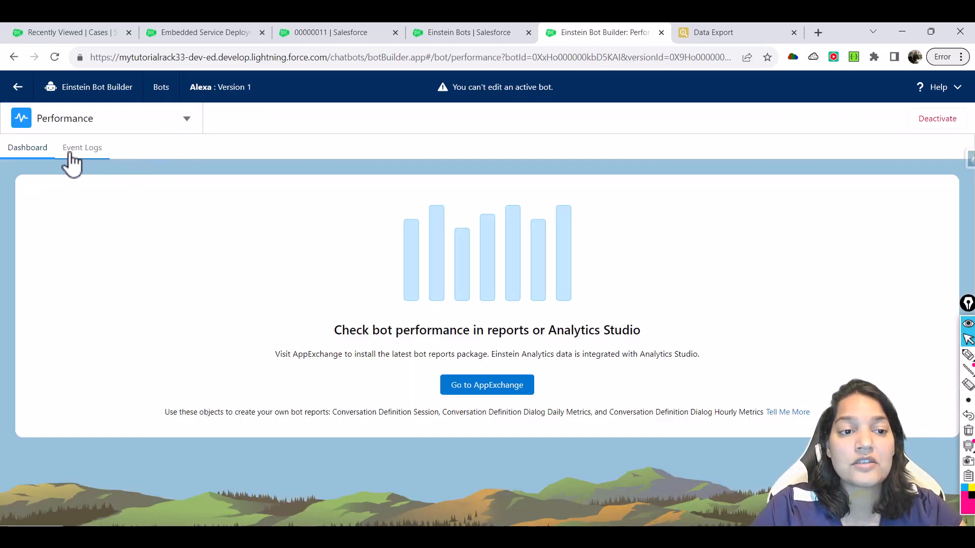
- Show Event Logs and open the most recent Session ID, listing its Welcome and Main Menu events
left_click(82, 148)
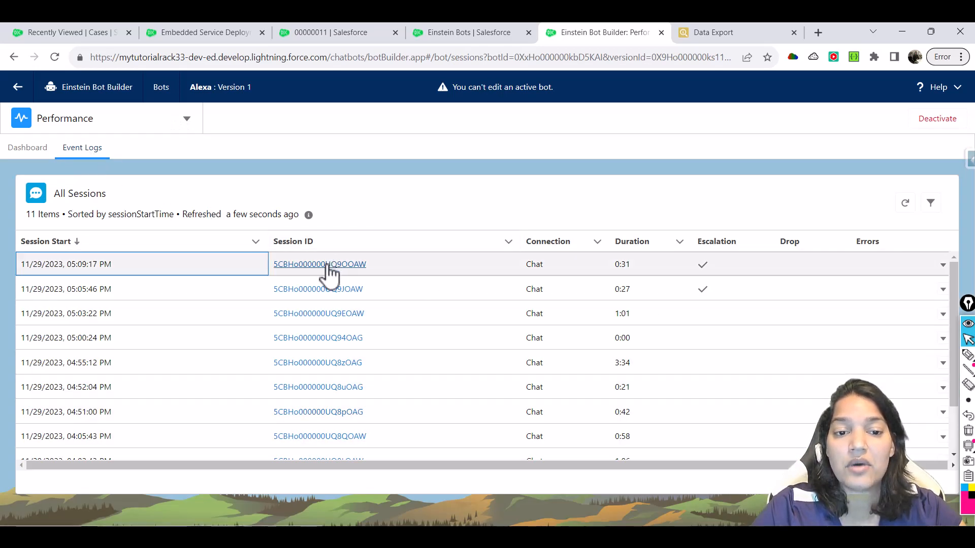
left_click(319, 264)
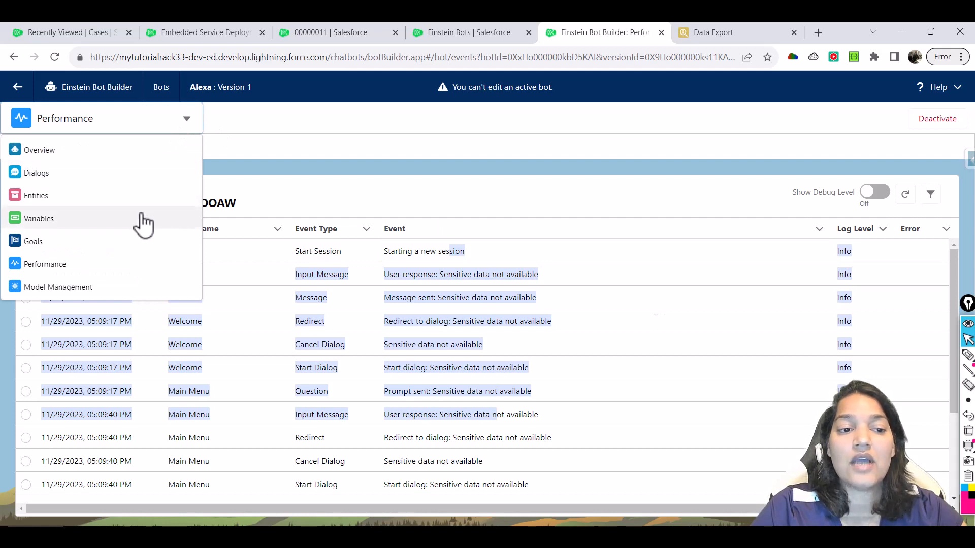
mouse_move(152, 178)
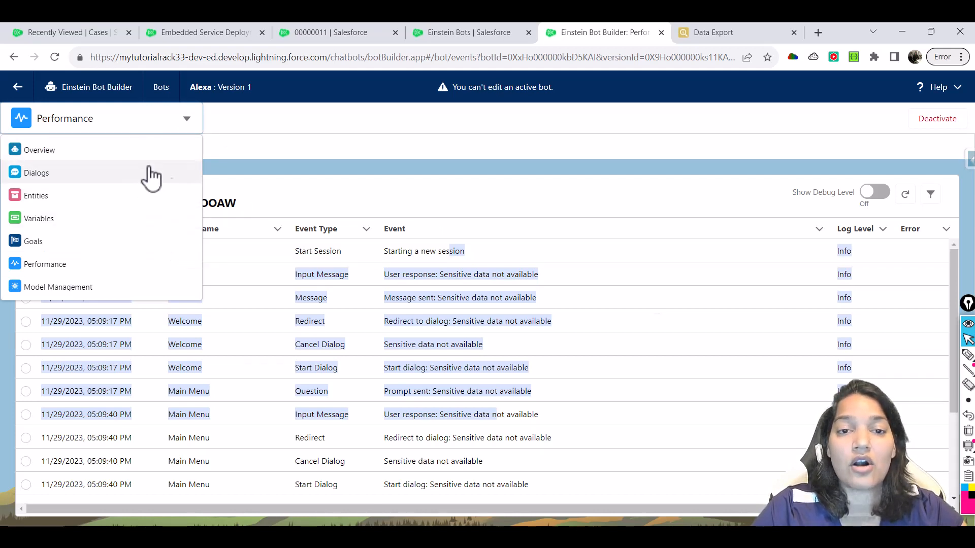
mouse_move(179, 178)
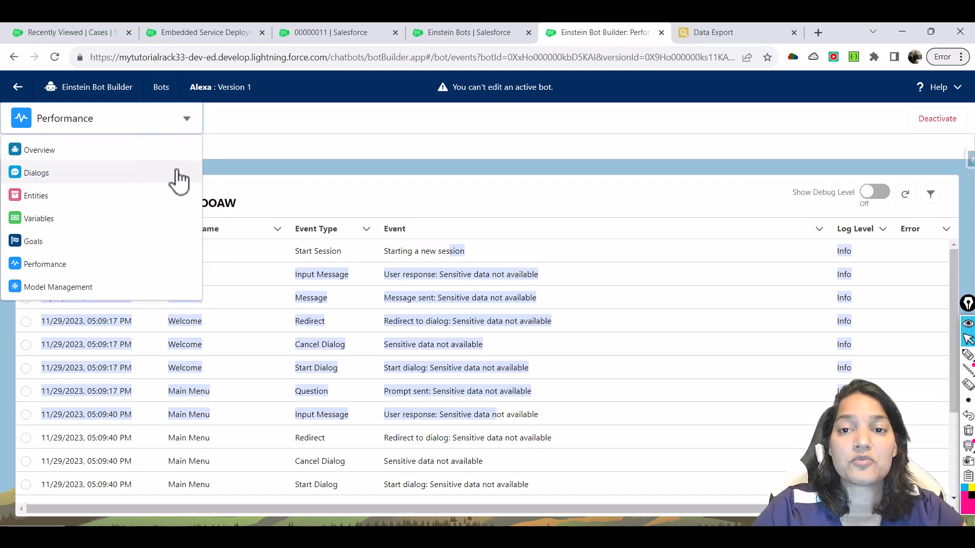